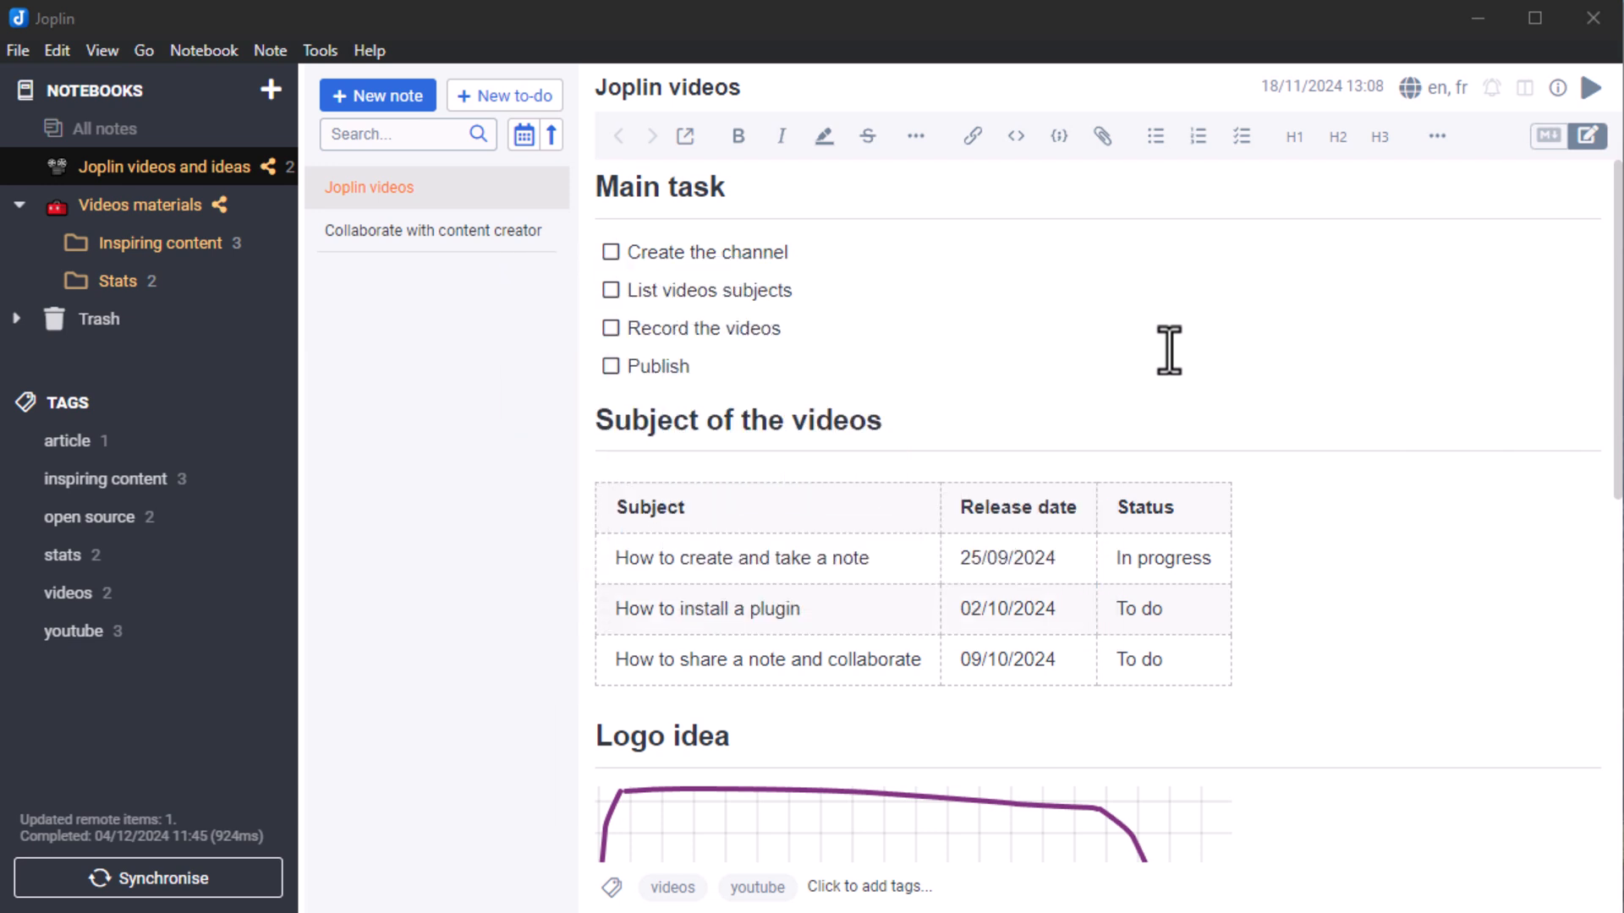
- From Tools > Options, reach the Web Clipper settings and get the Firefox extension
click(319, 50)
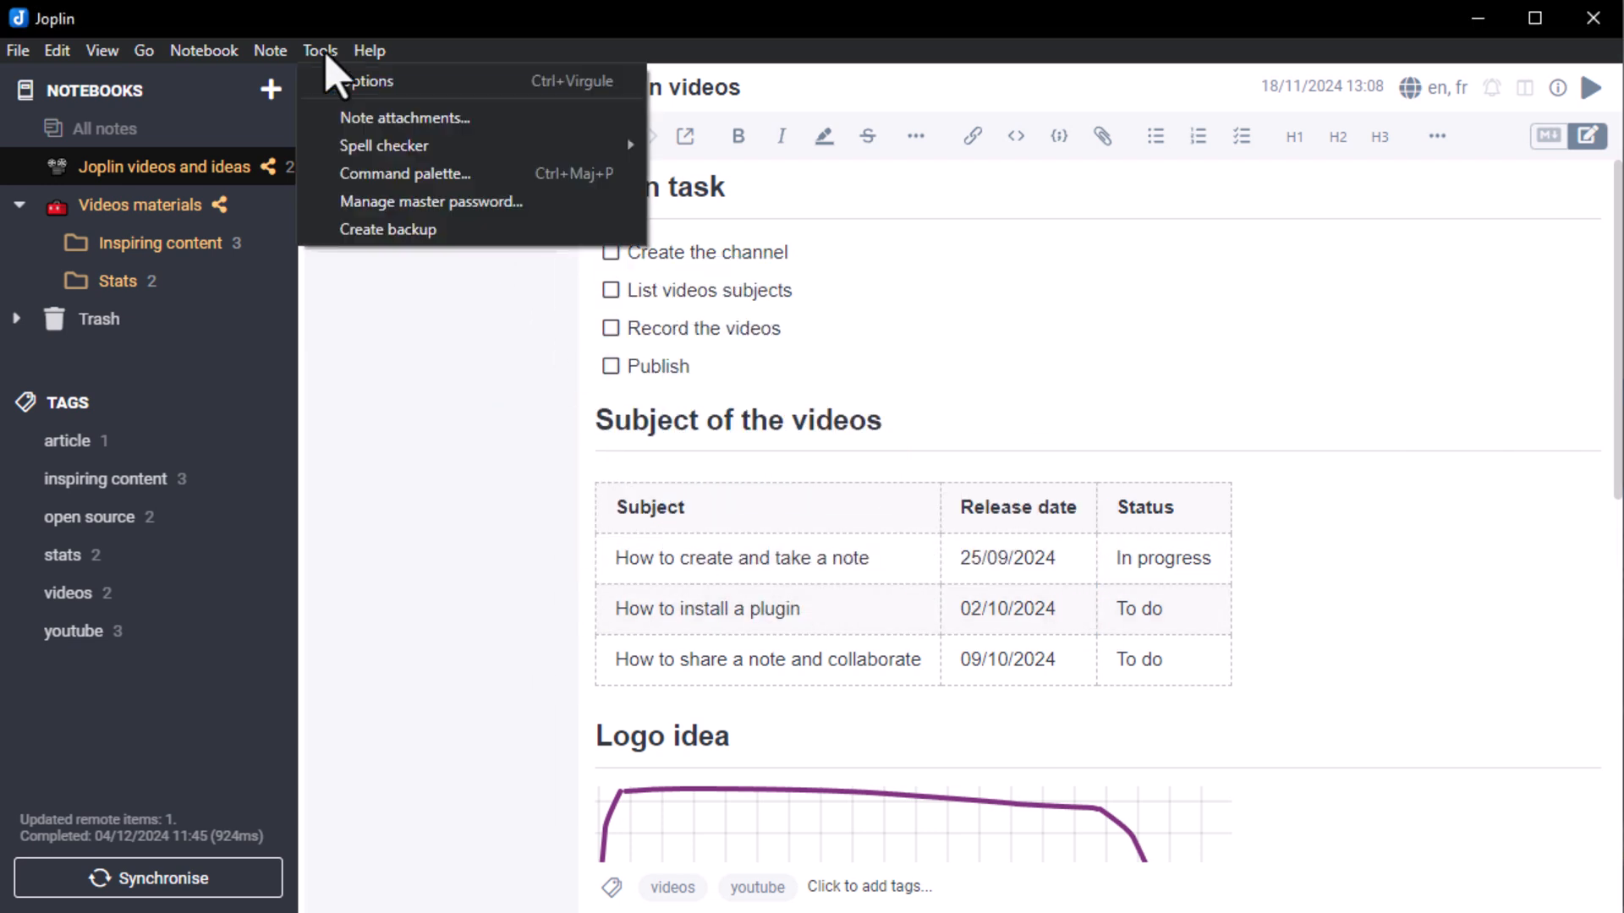
click(363, 80)
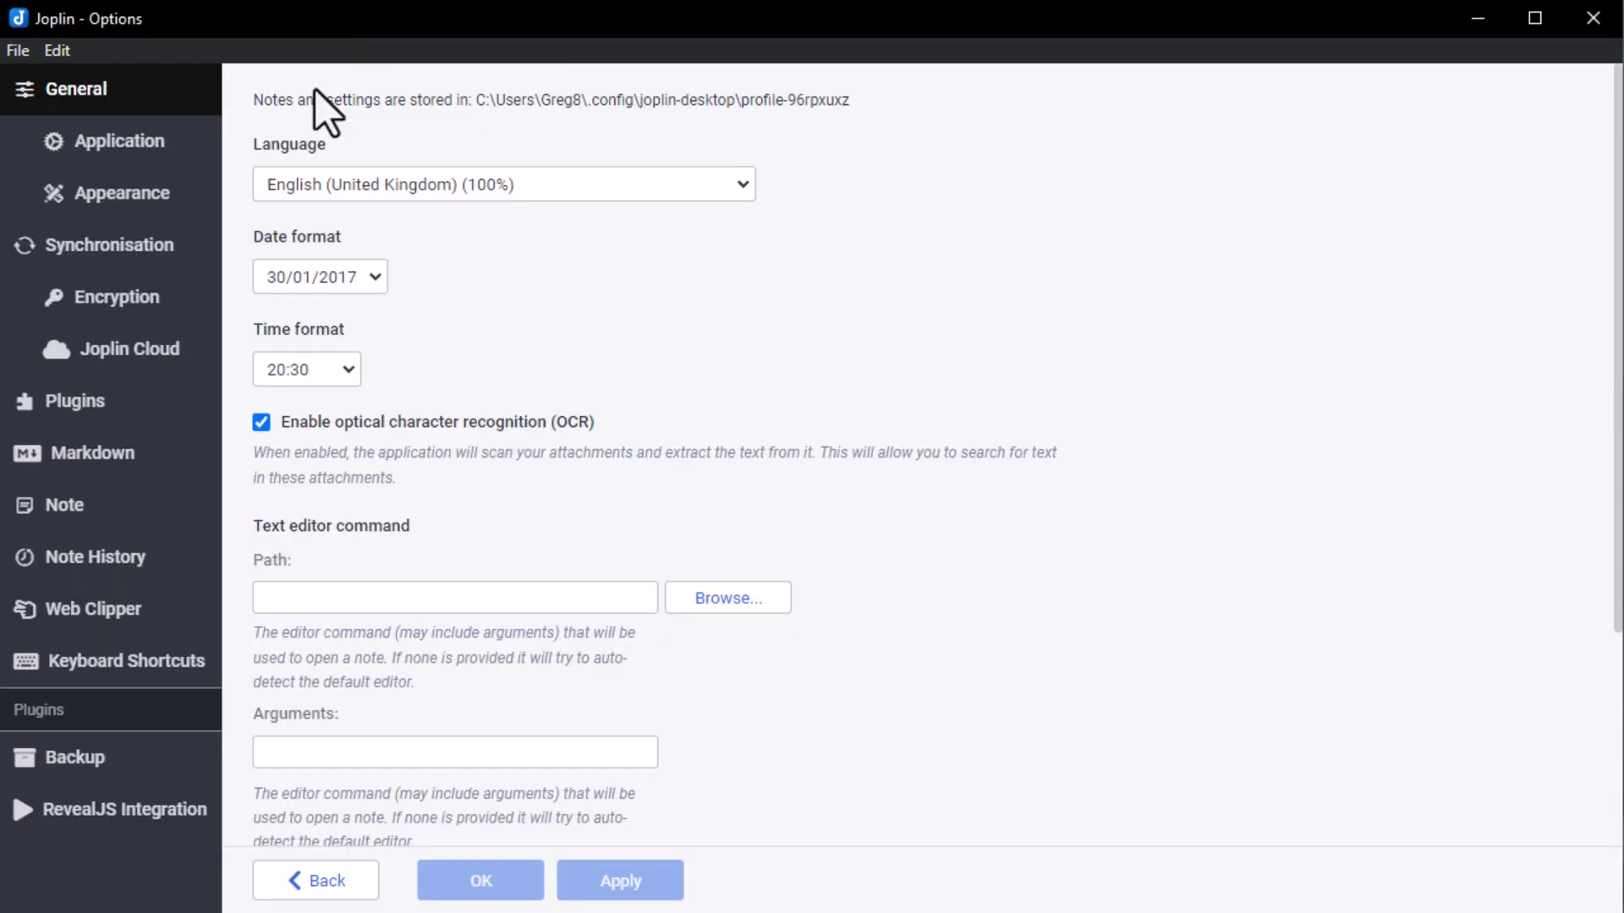
click(93, 609)
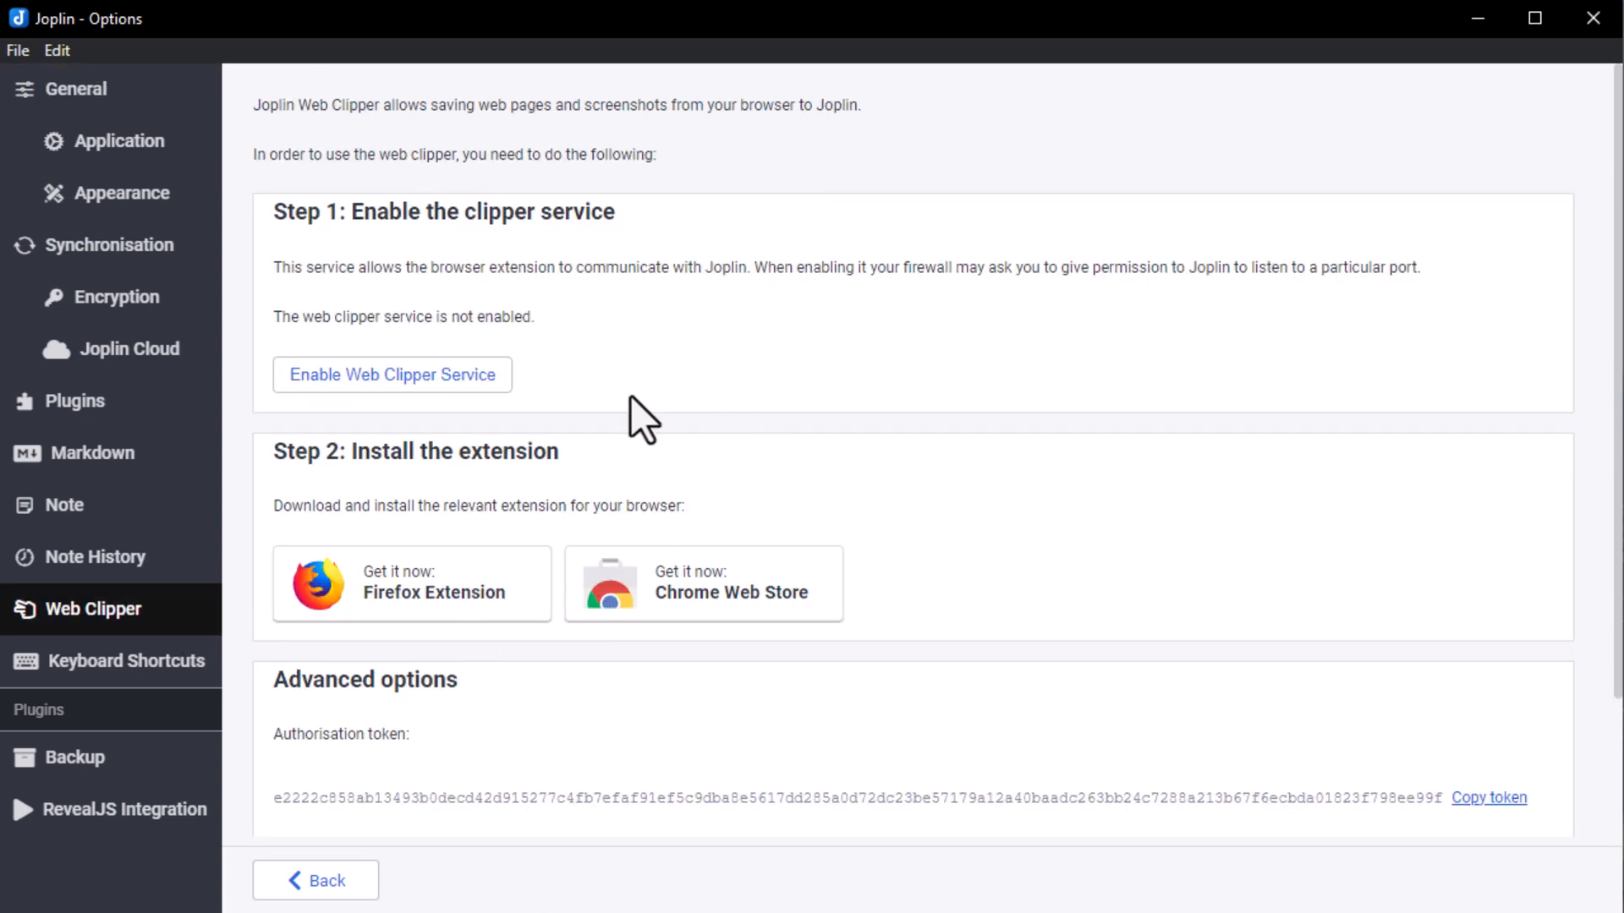
mouse_move(772, 459)
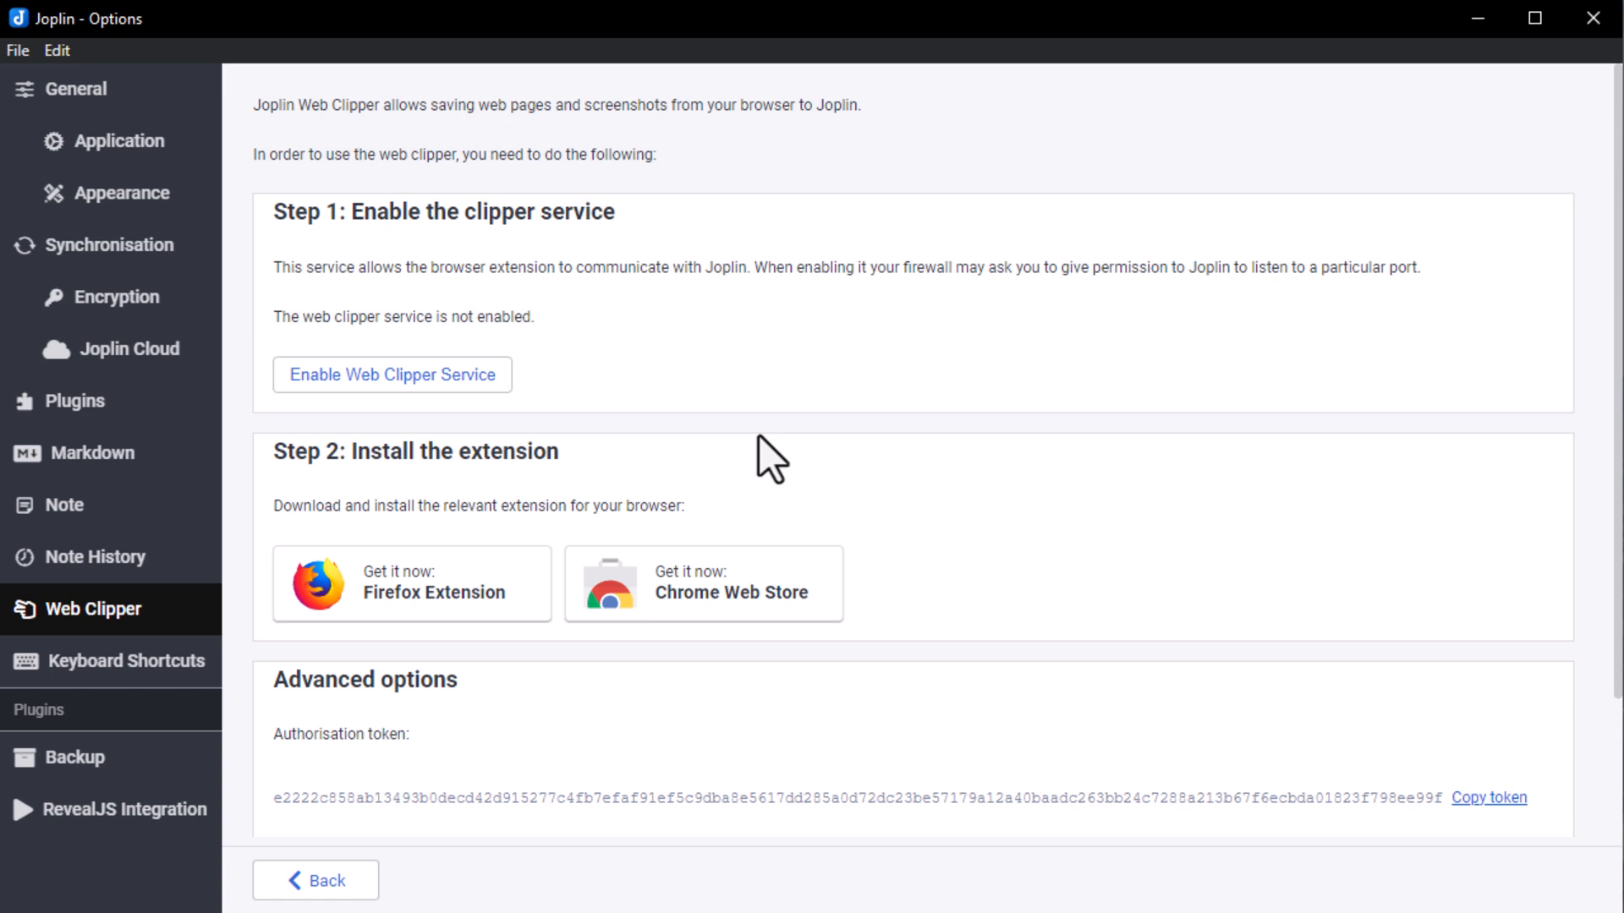
click(392, 374)
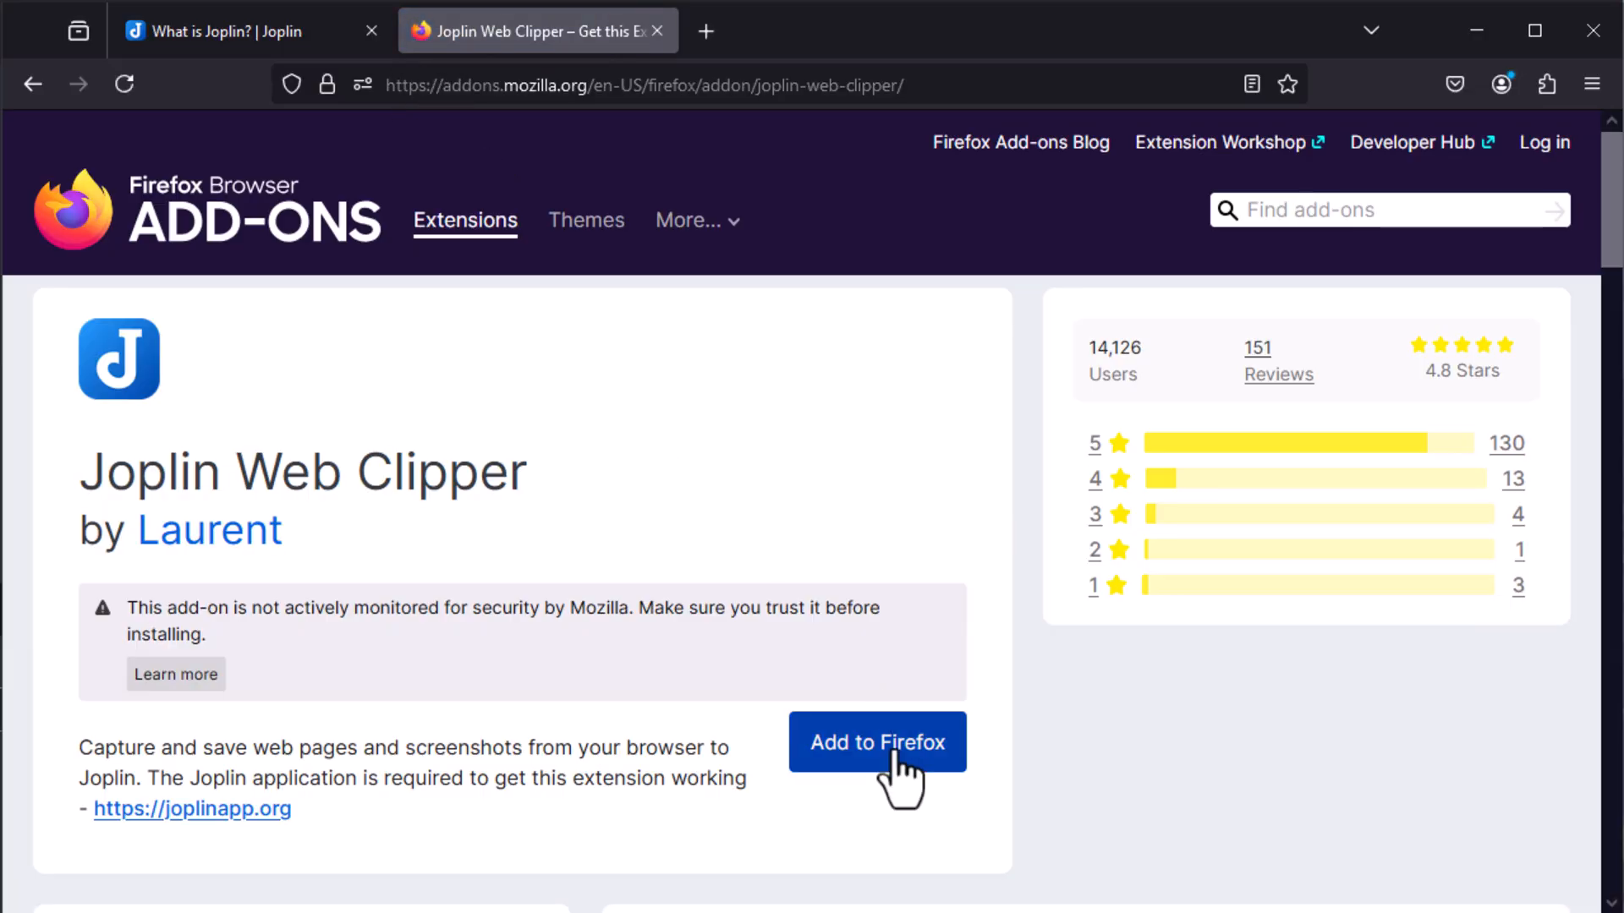
- Add the Joplin Web Clipper to Firefox, approve its permissions, and grant it authorisation in Joplin
click(876, 742)
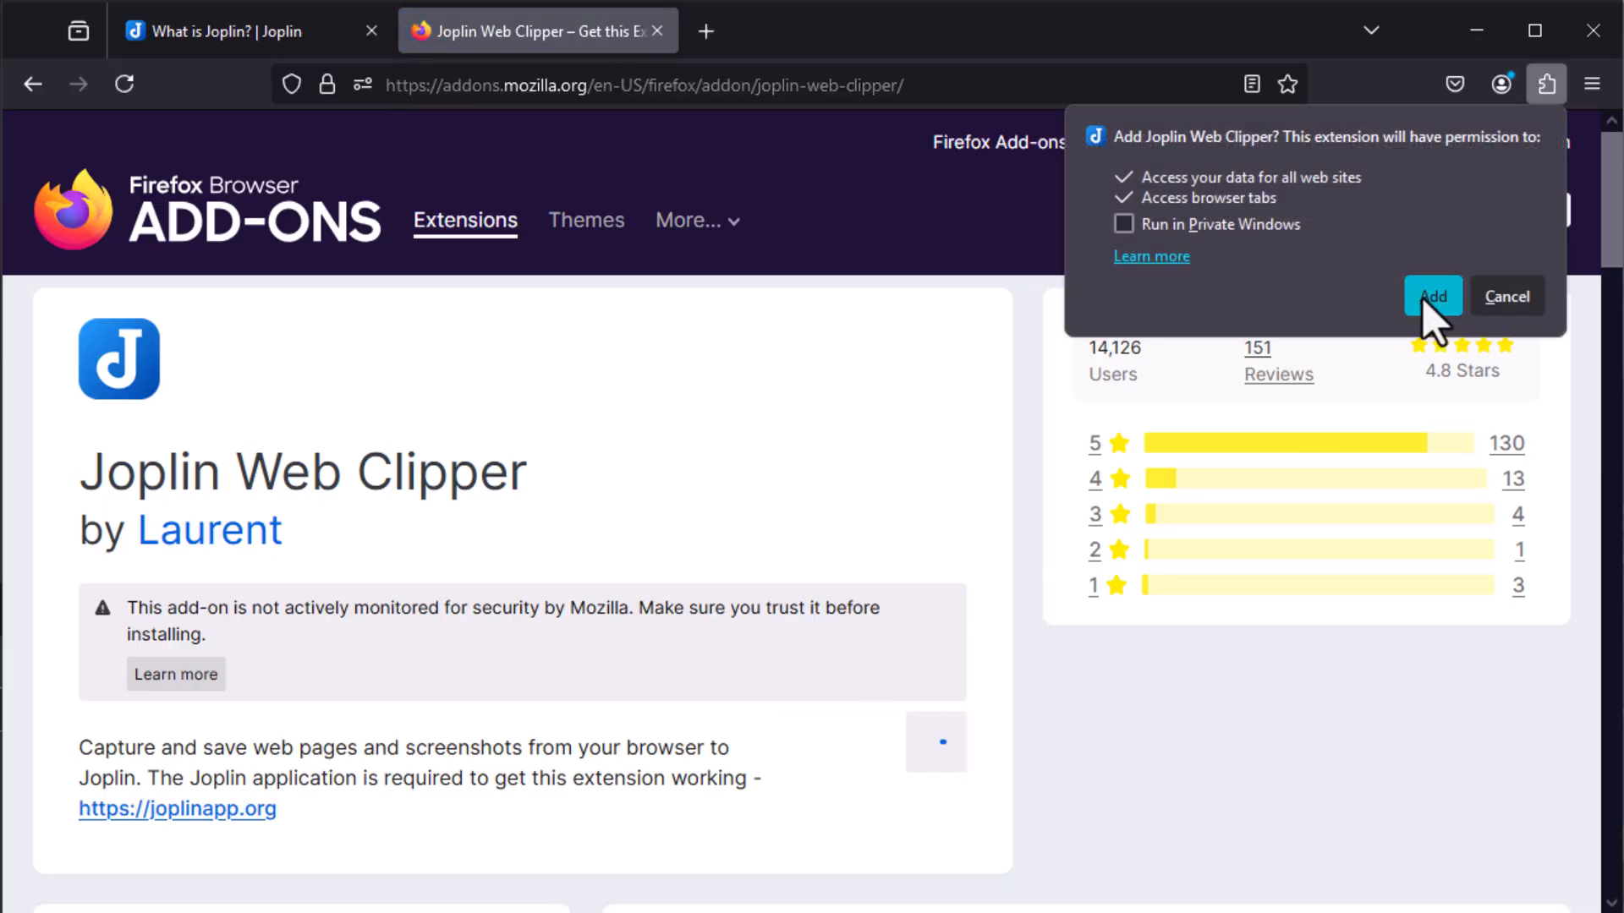
click(1431, 296)
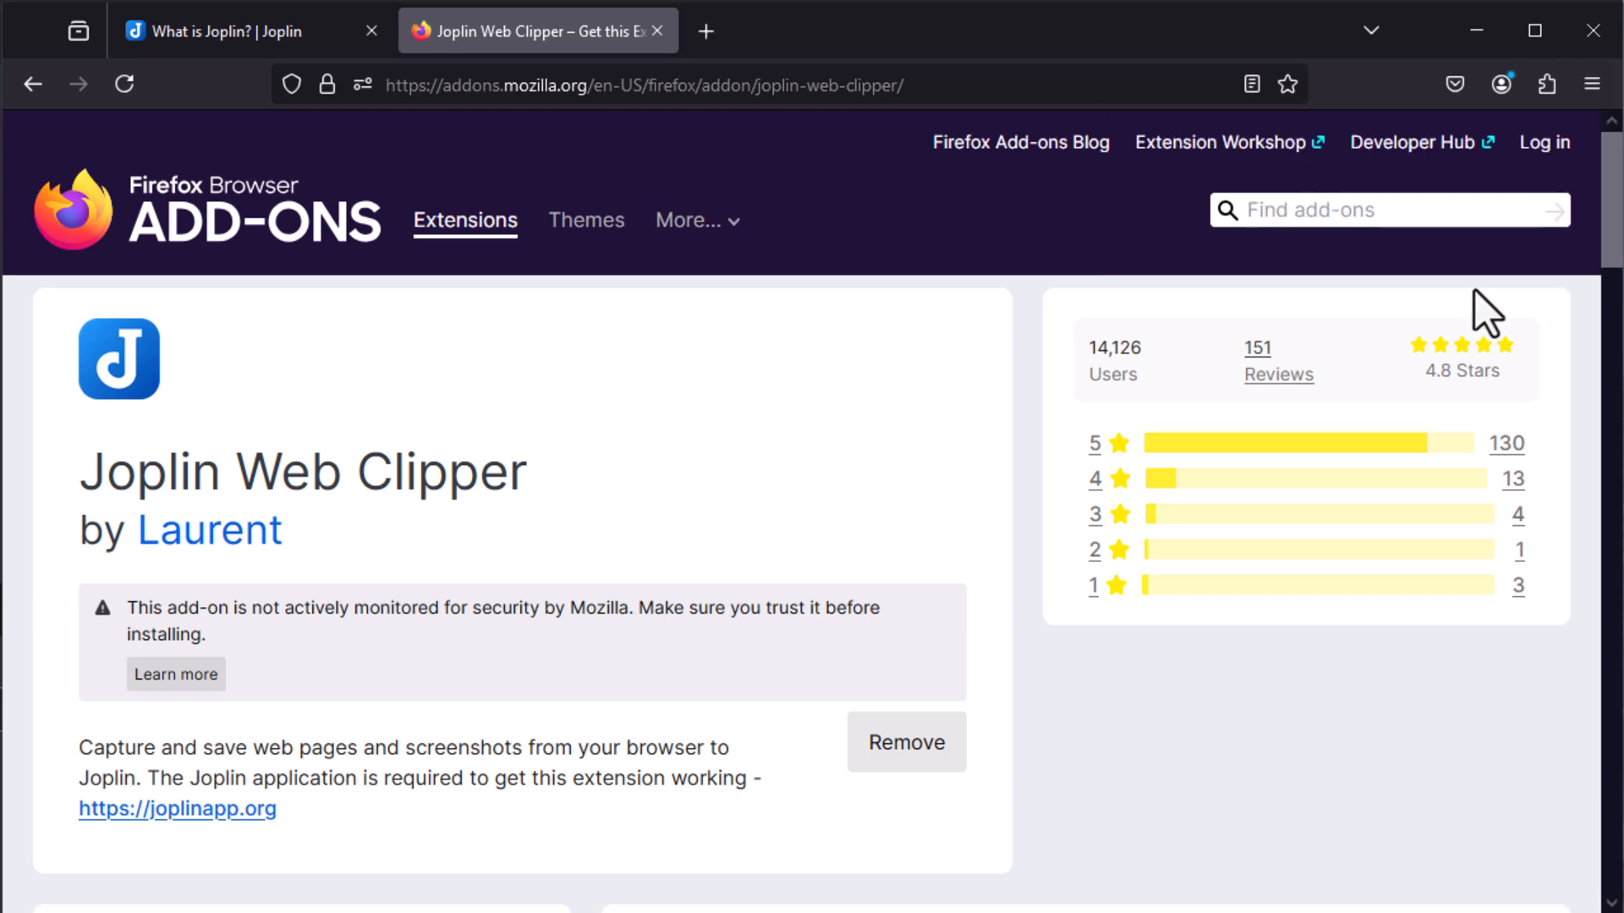
click(228, 31)
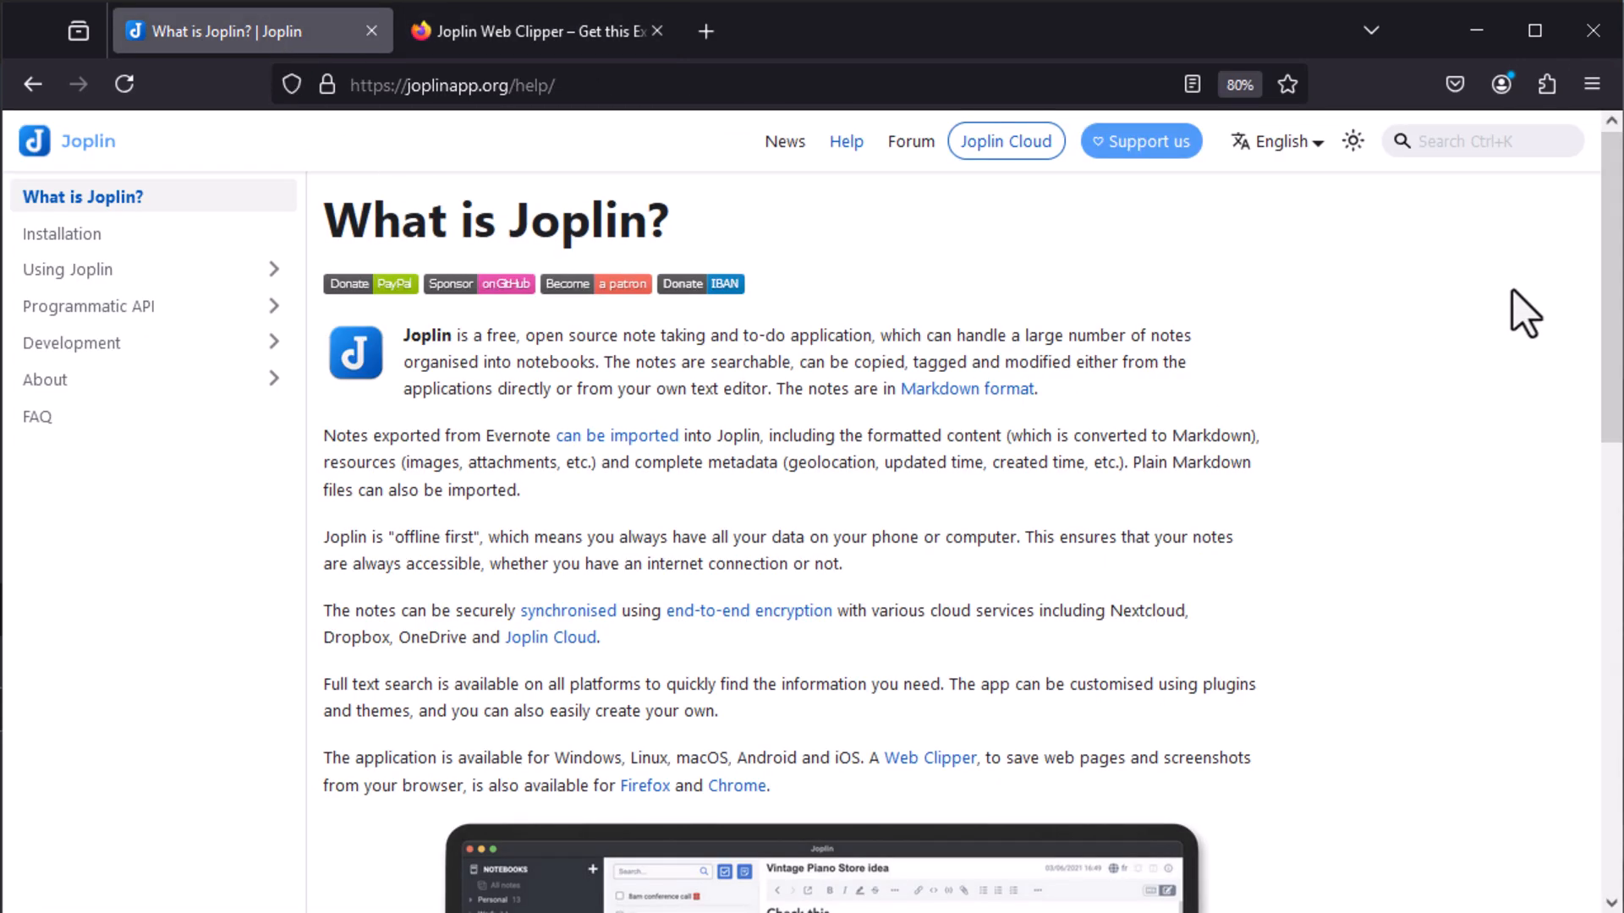
click(1545, 84)
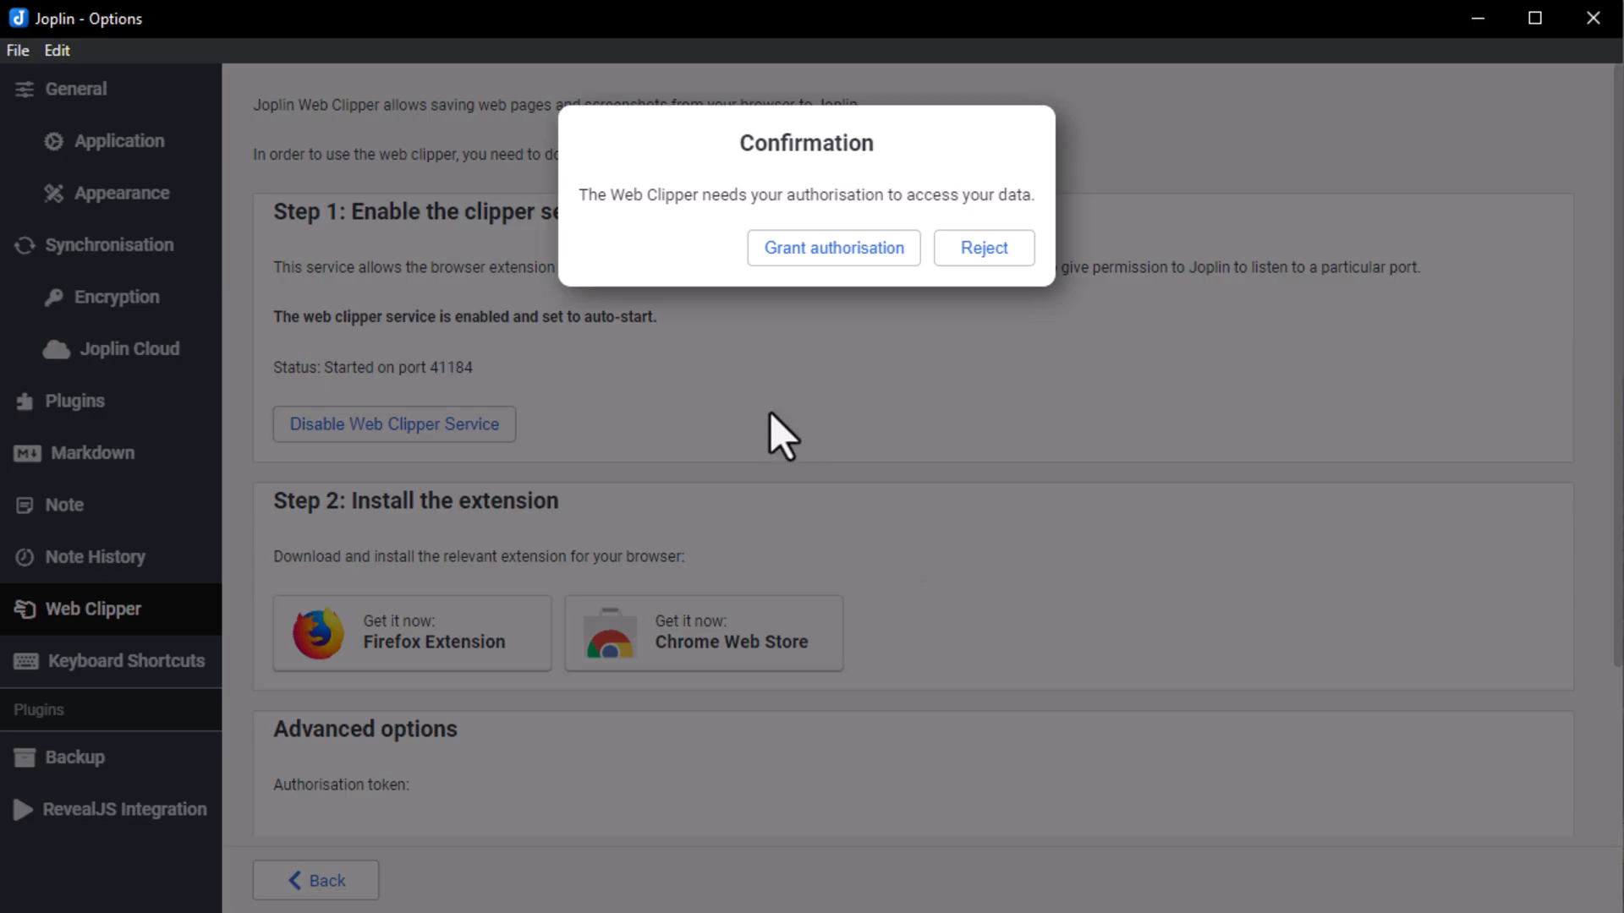
click(832, 248)
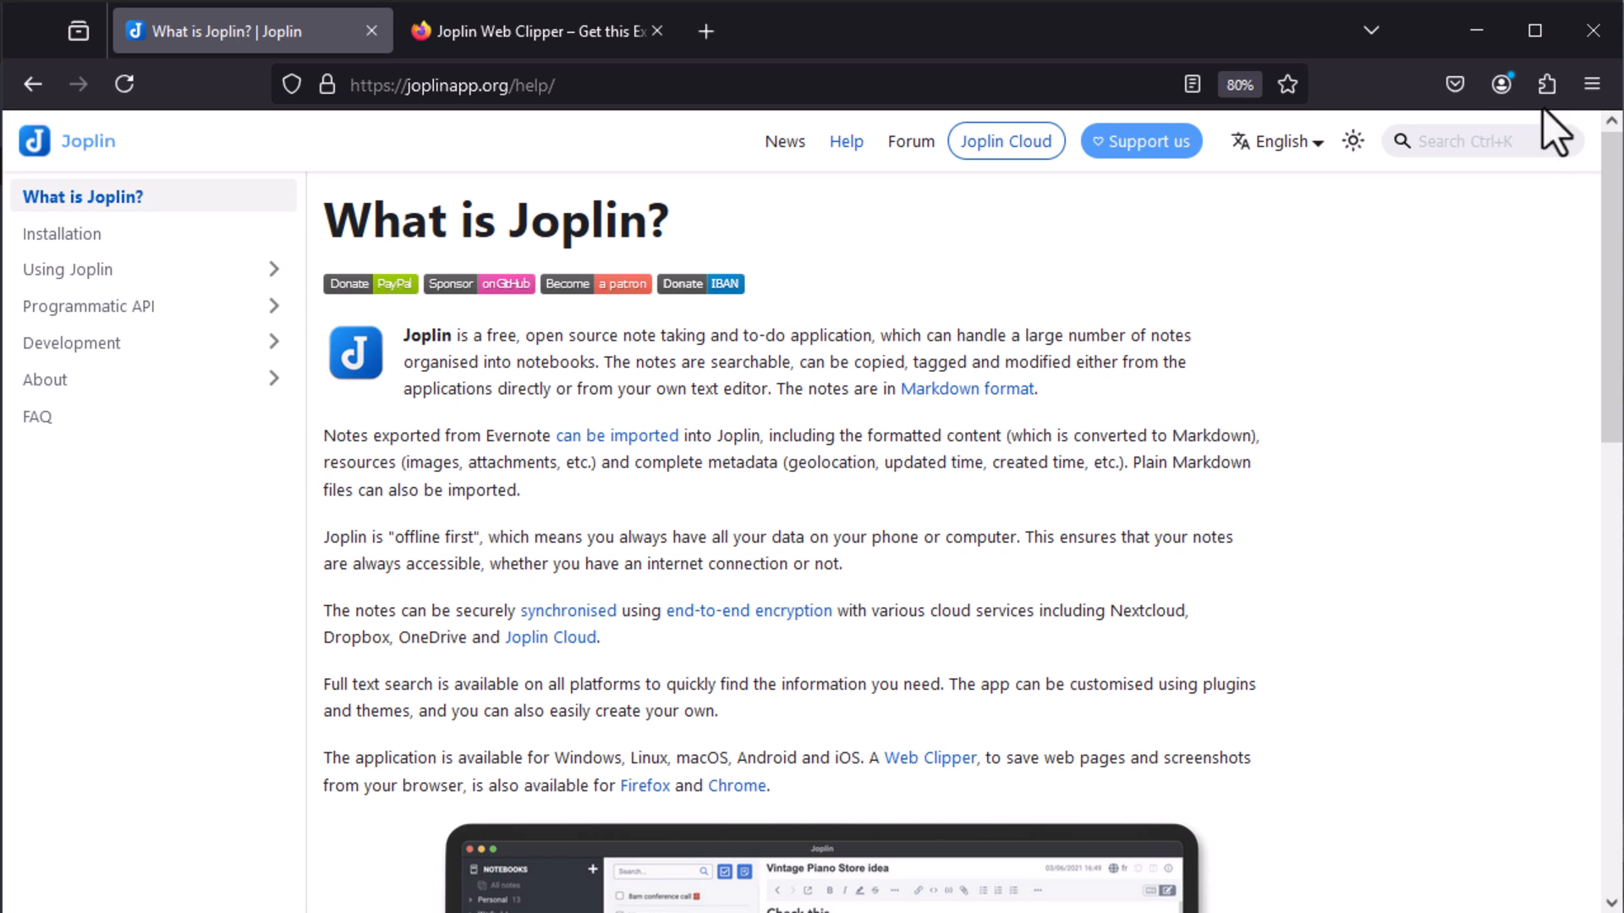
- Clip the Joplin help page as a complete Markdown page via the Web Clipper and confirm saving it
click(1545, 83)
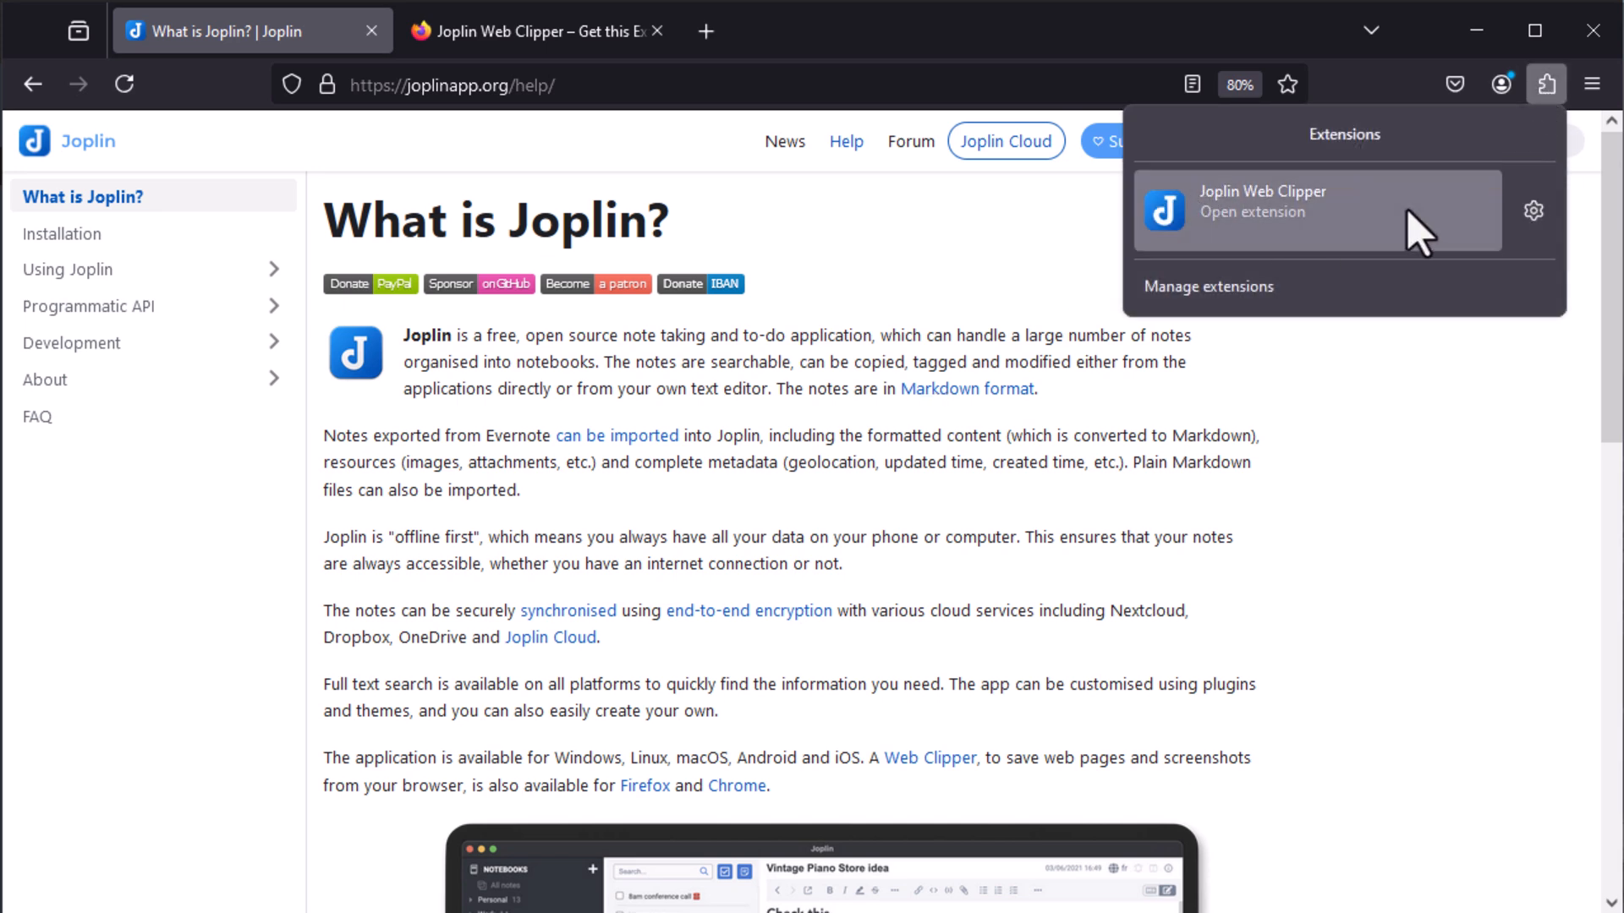
click(1261, 210)
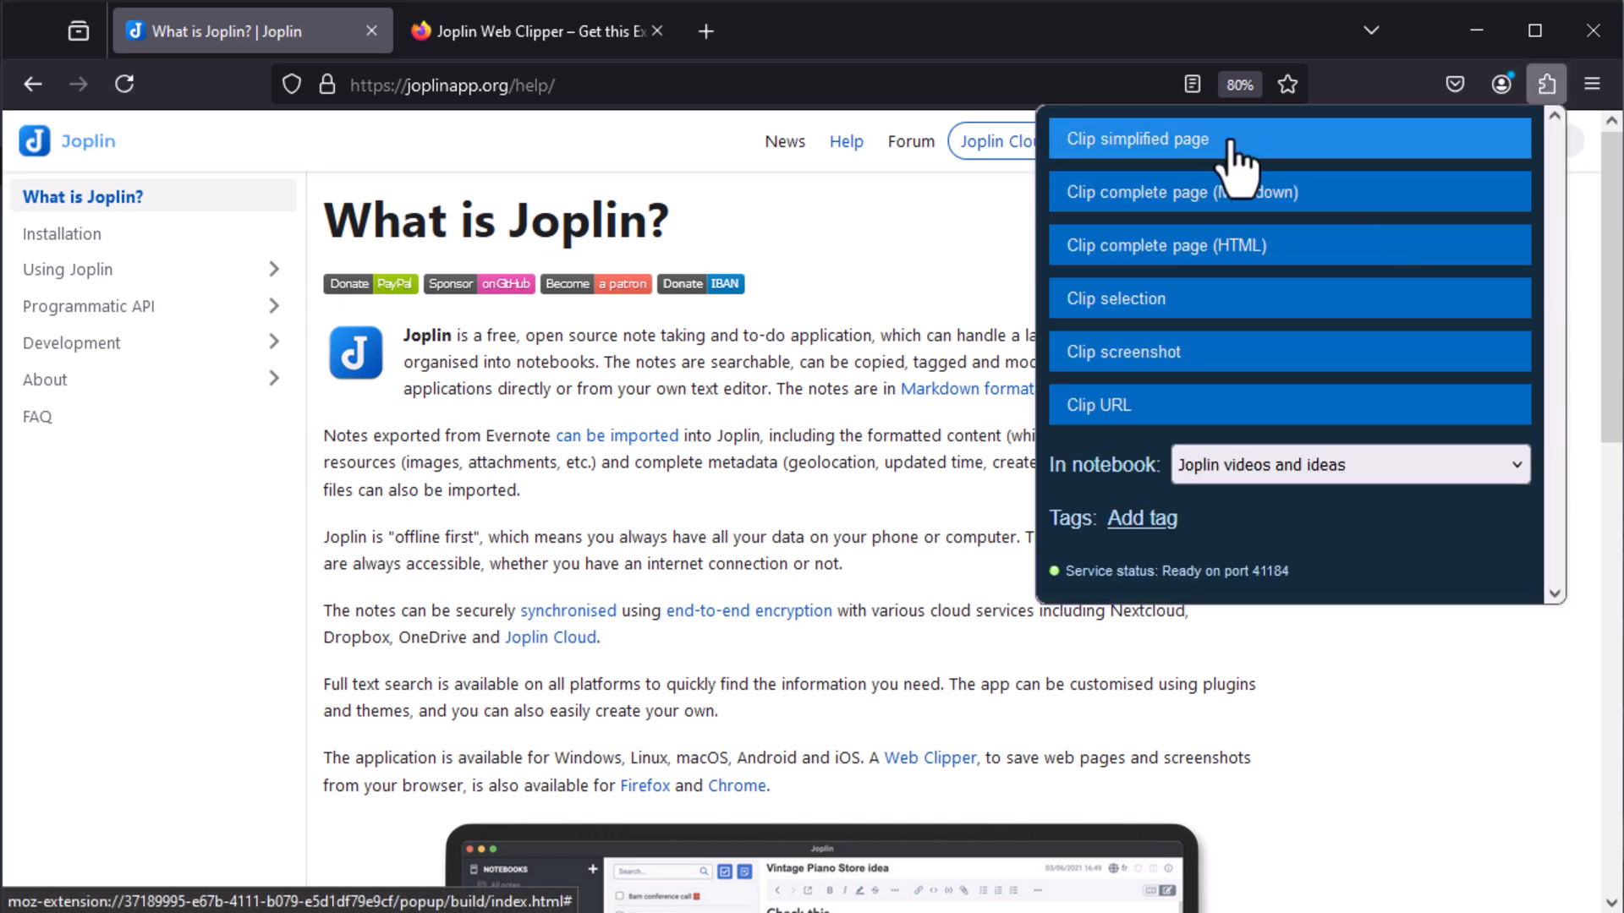
mouse_move(1288, 246)
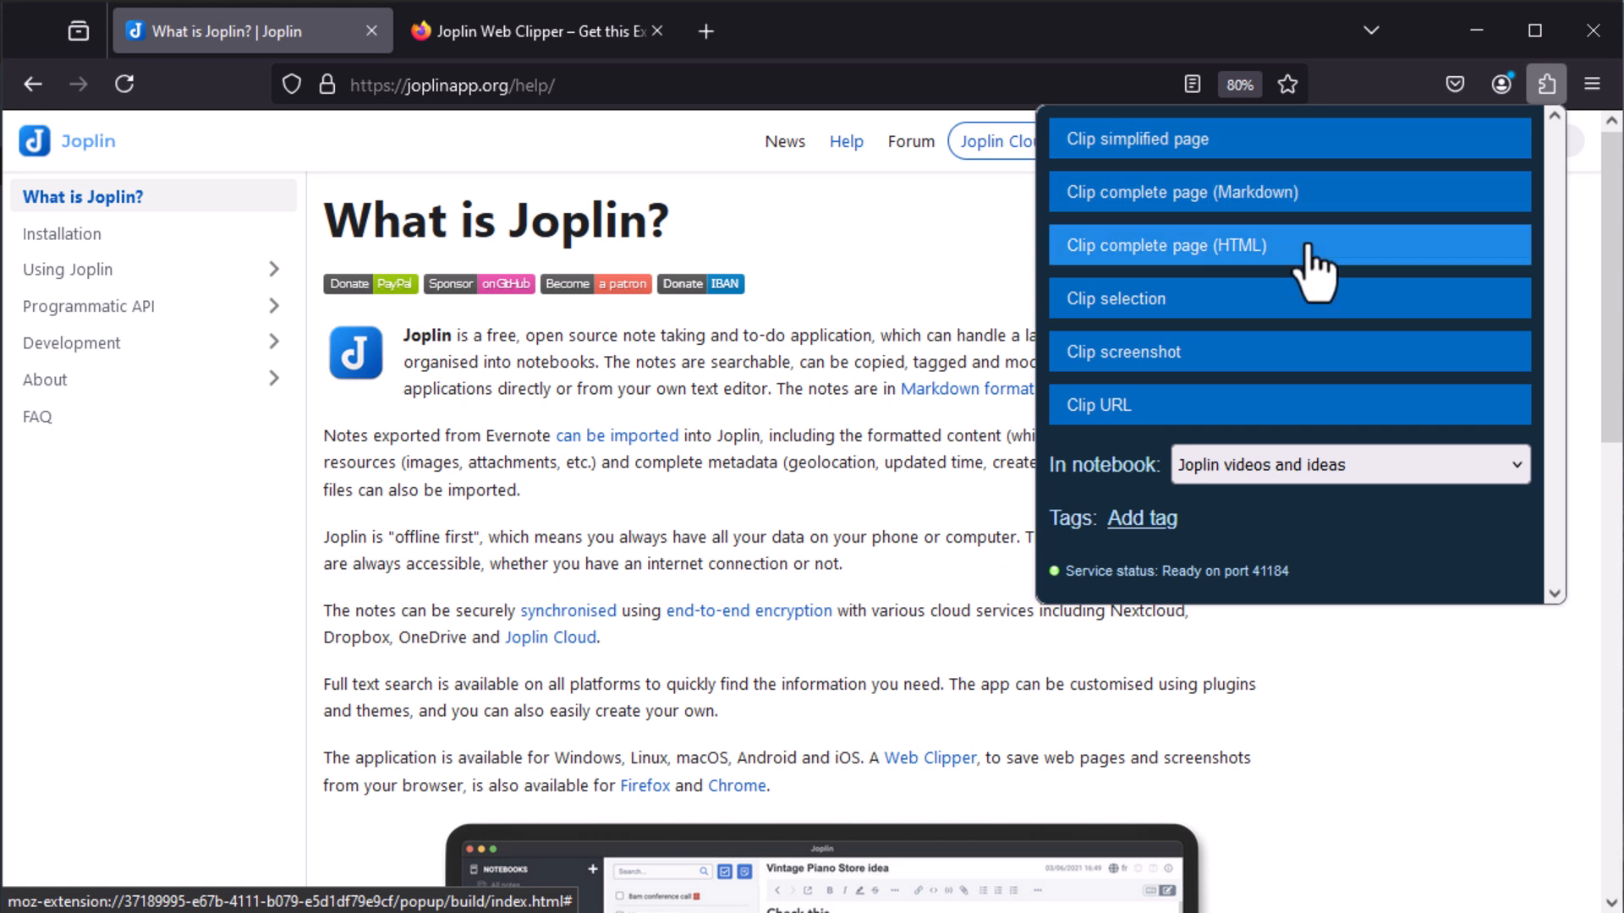
mouse_move(1248, 321)
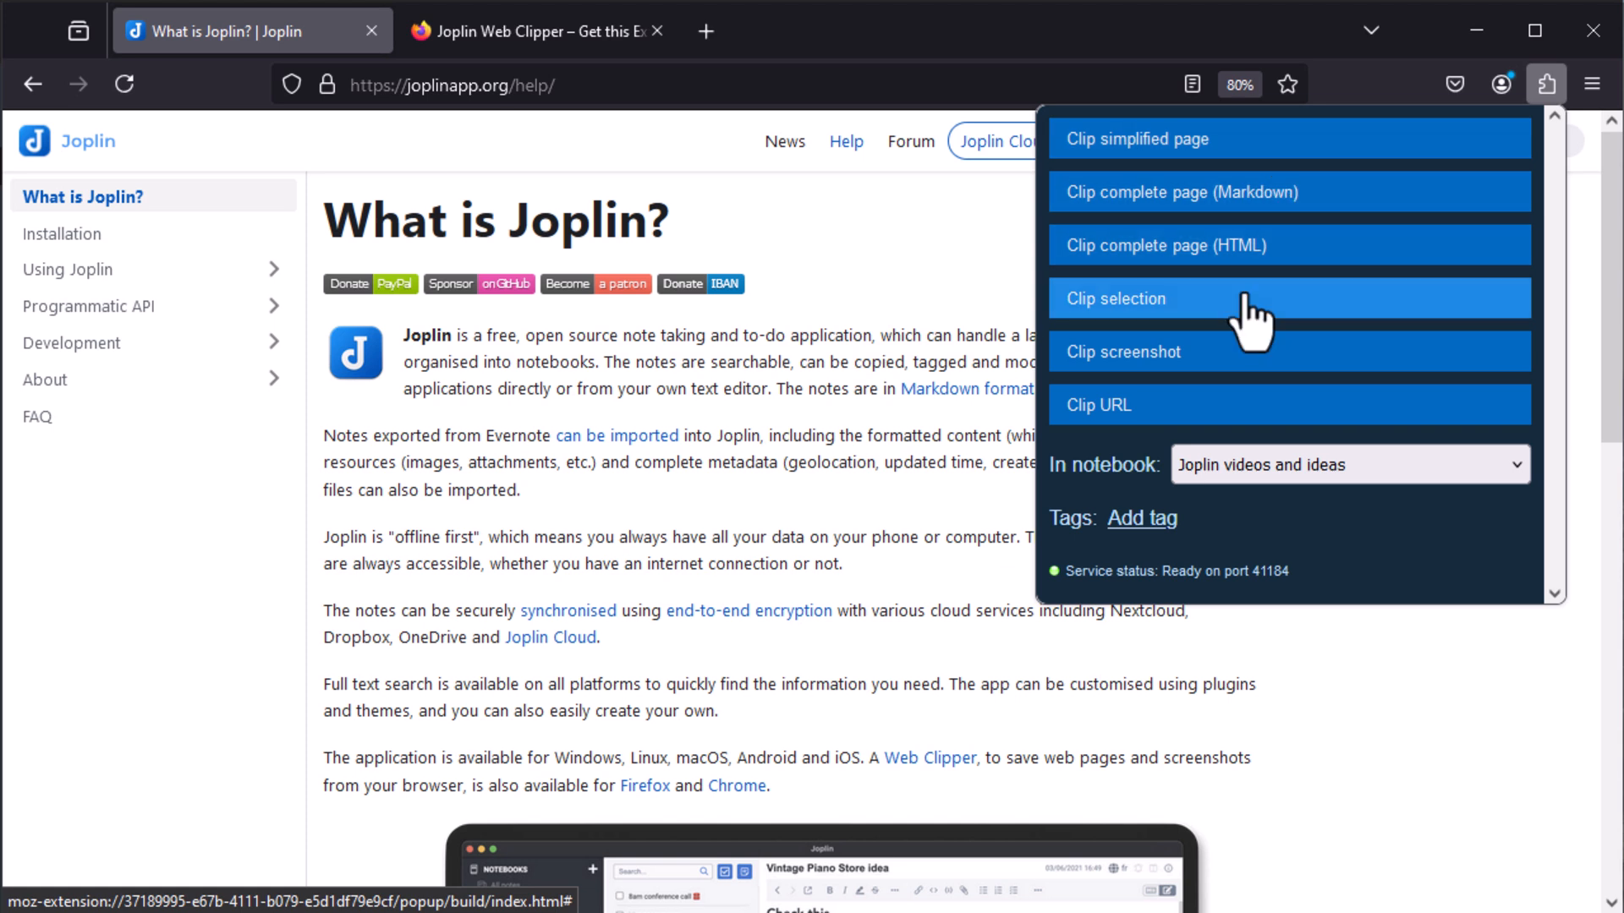
mouse_move(1254, 368)
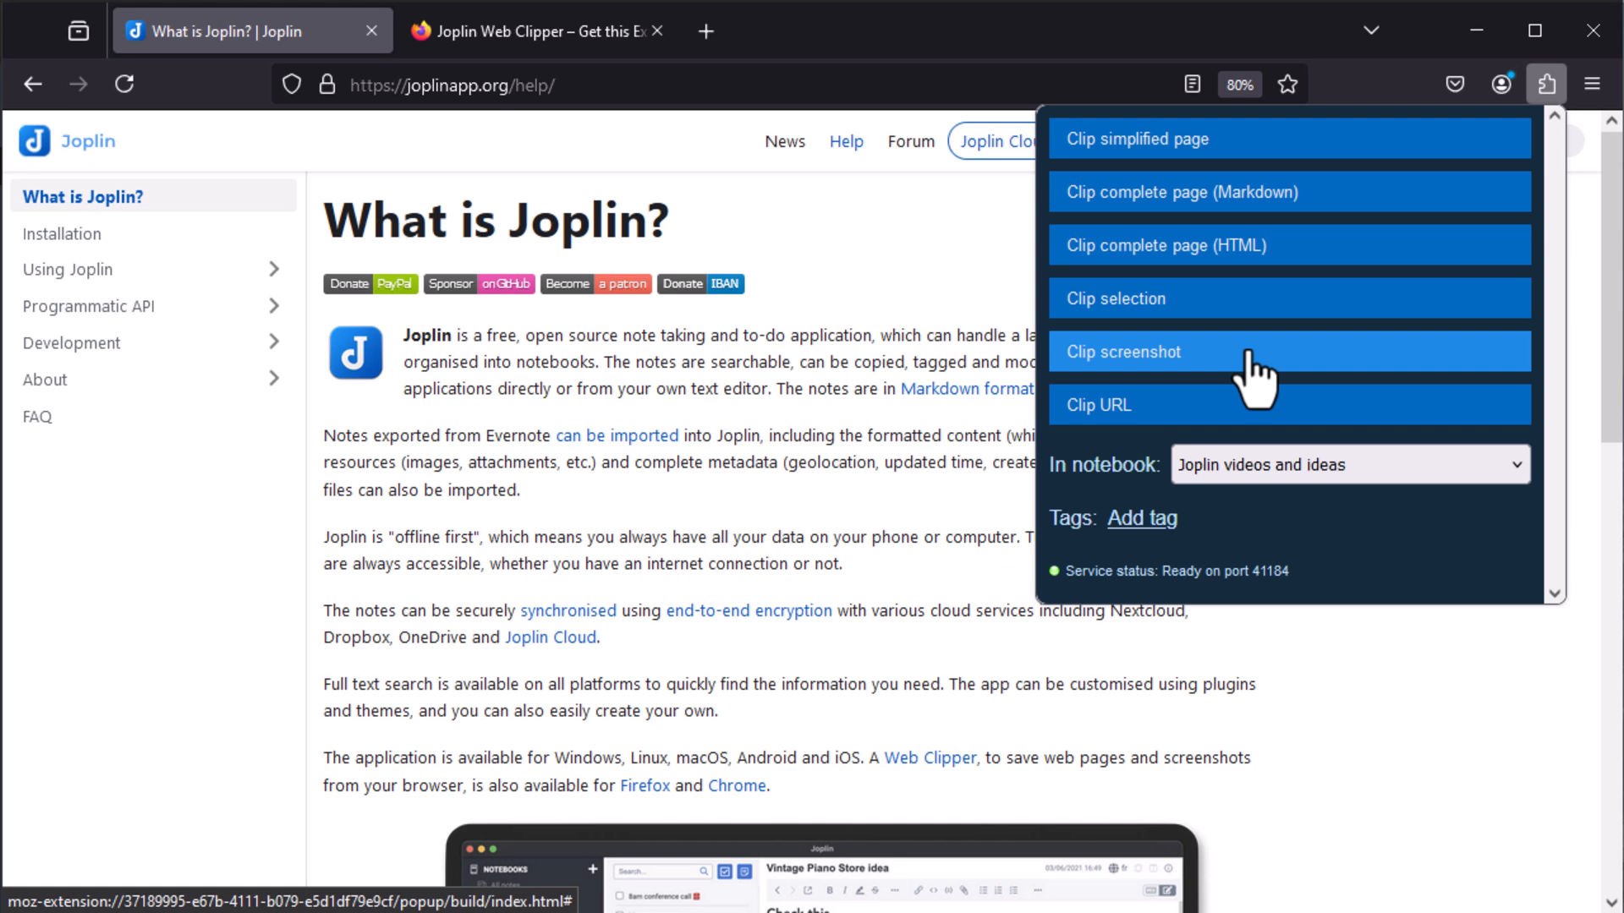
mouse_move(1284, 430)
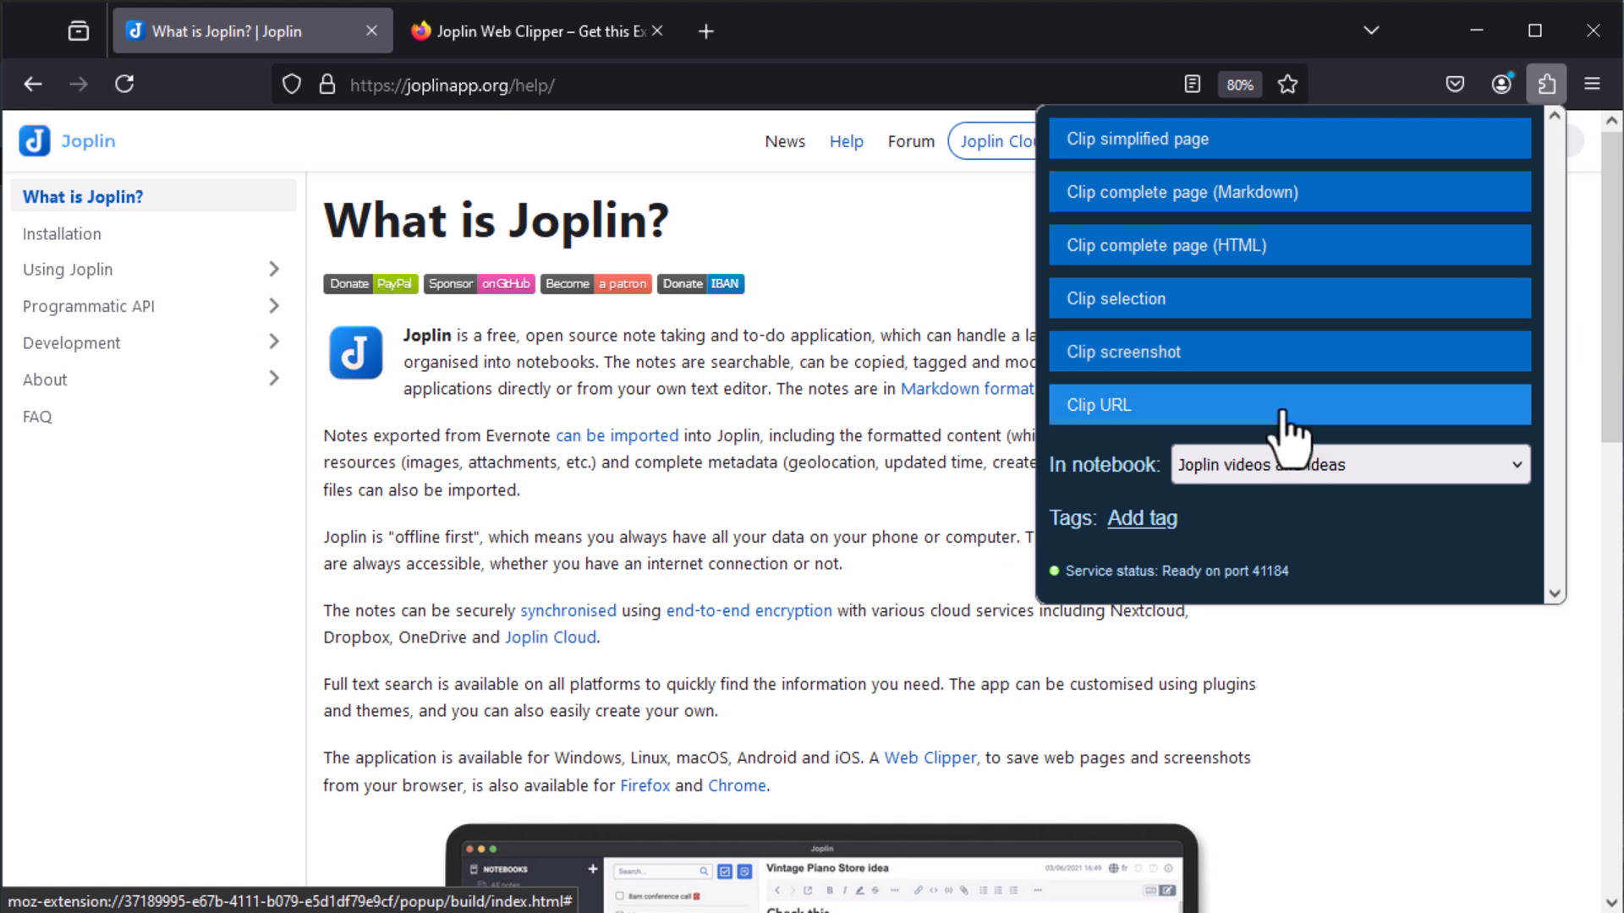
click(1347, 464)
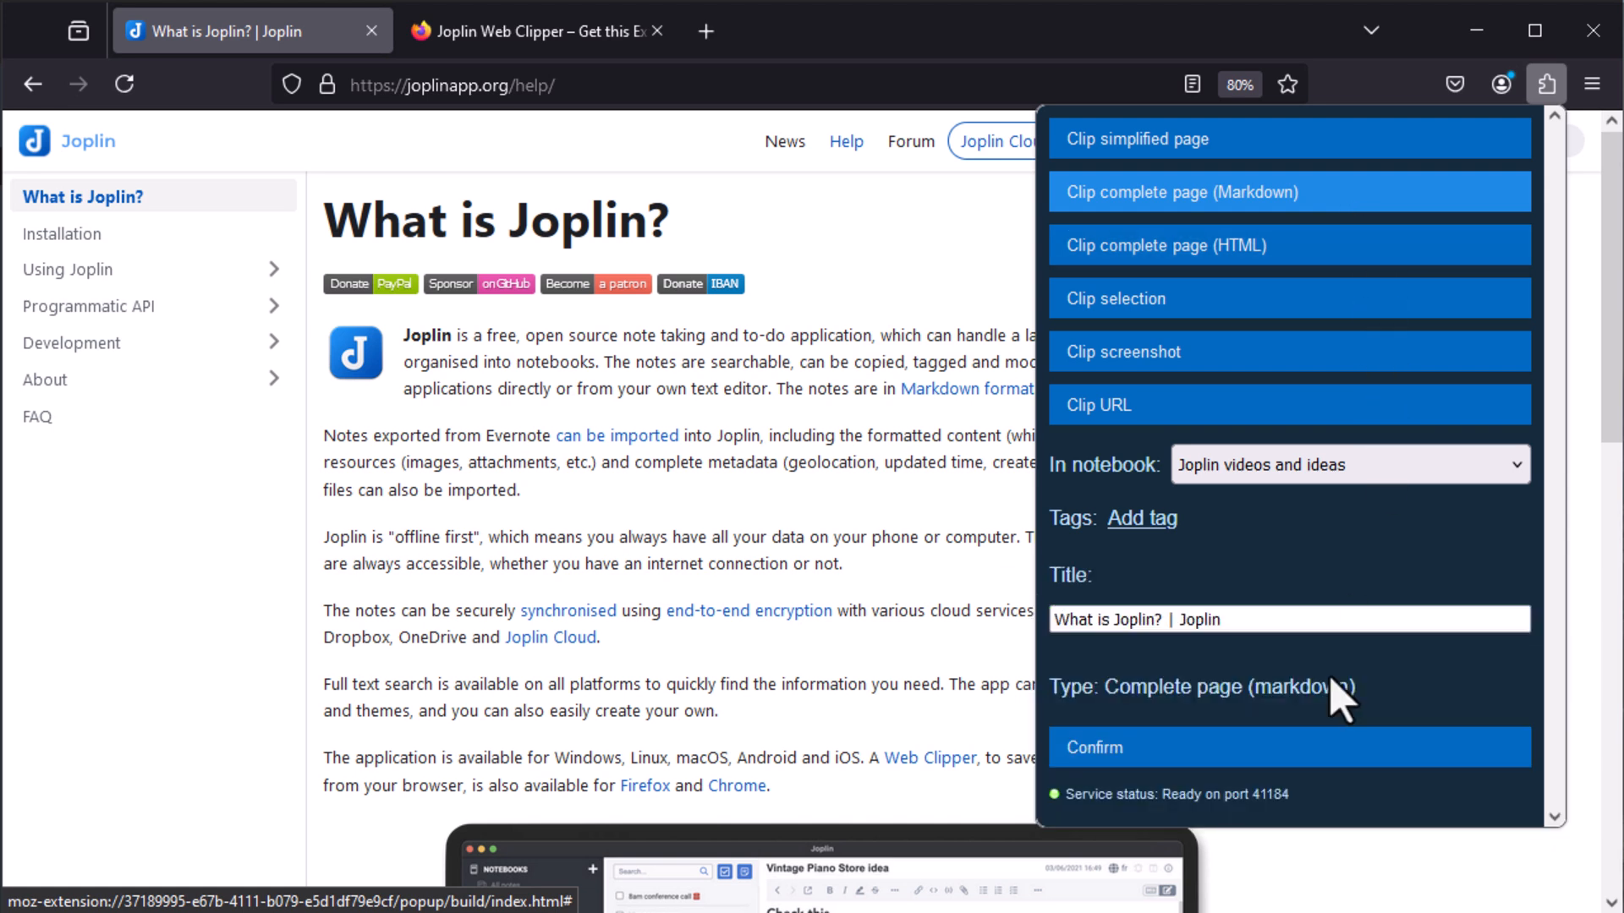
click(1288, 747)
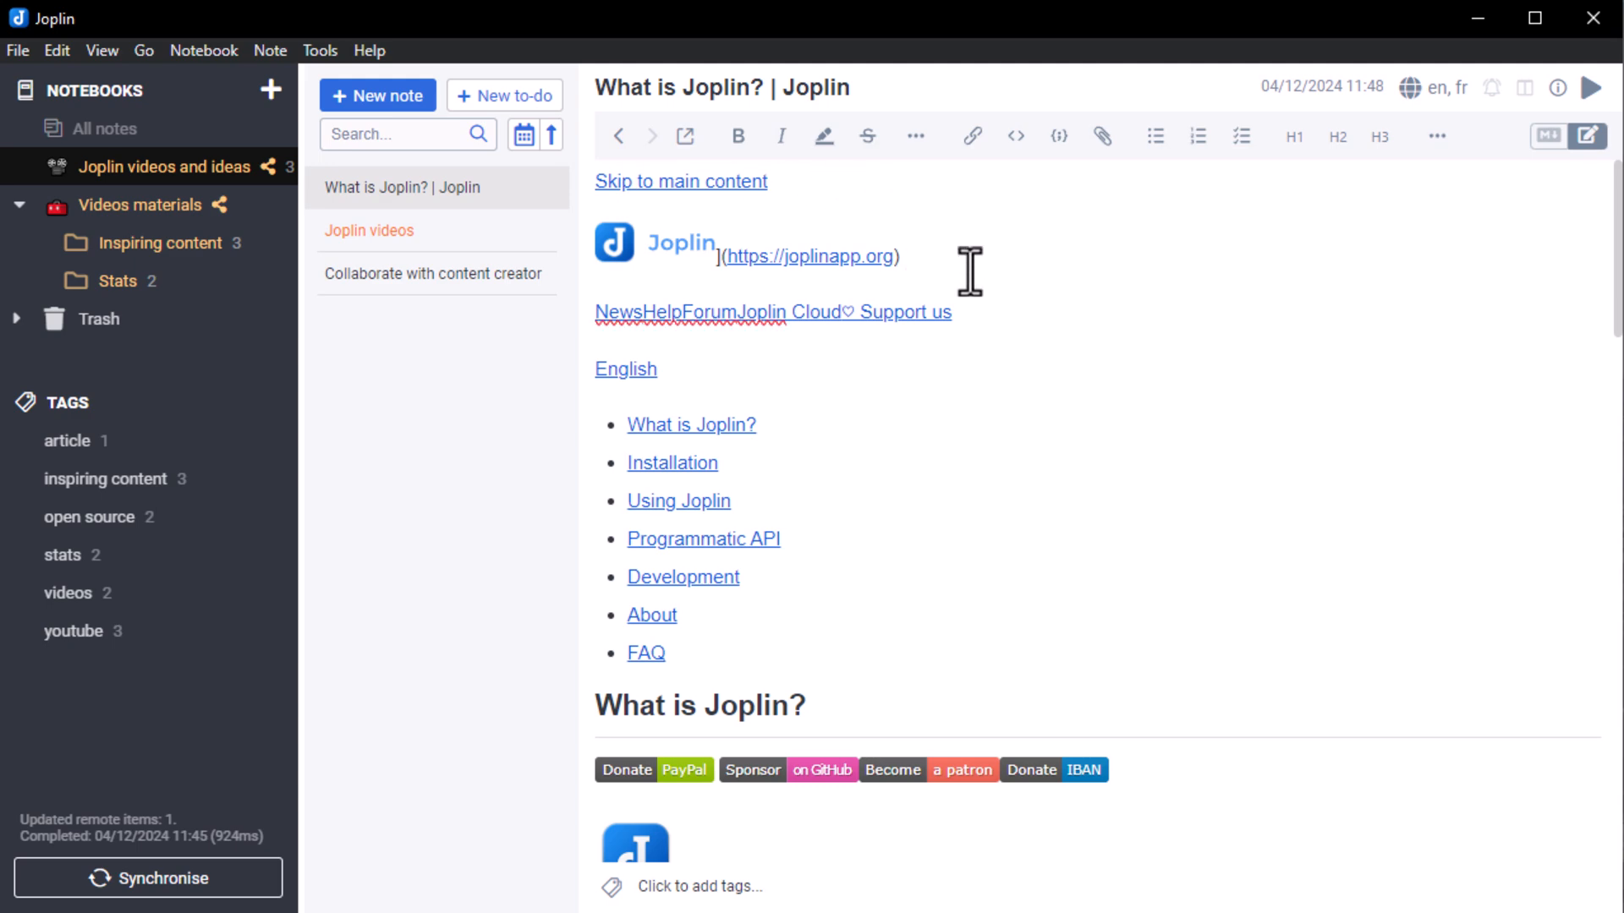
scroll(down, 3)
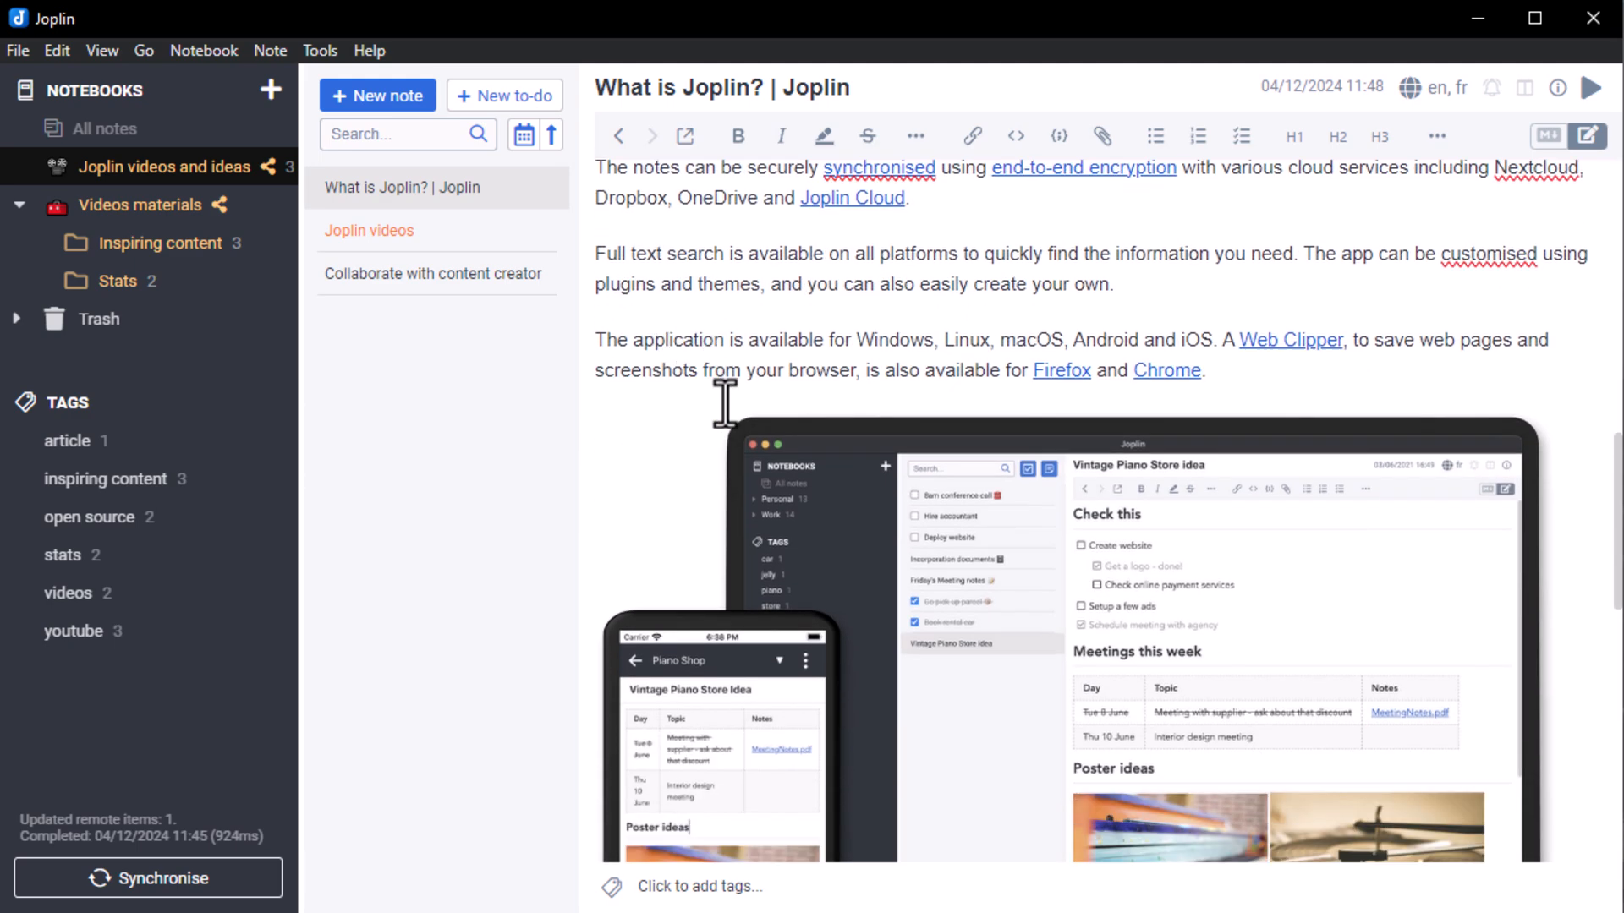
scroll(down, 3)
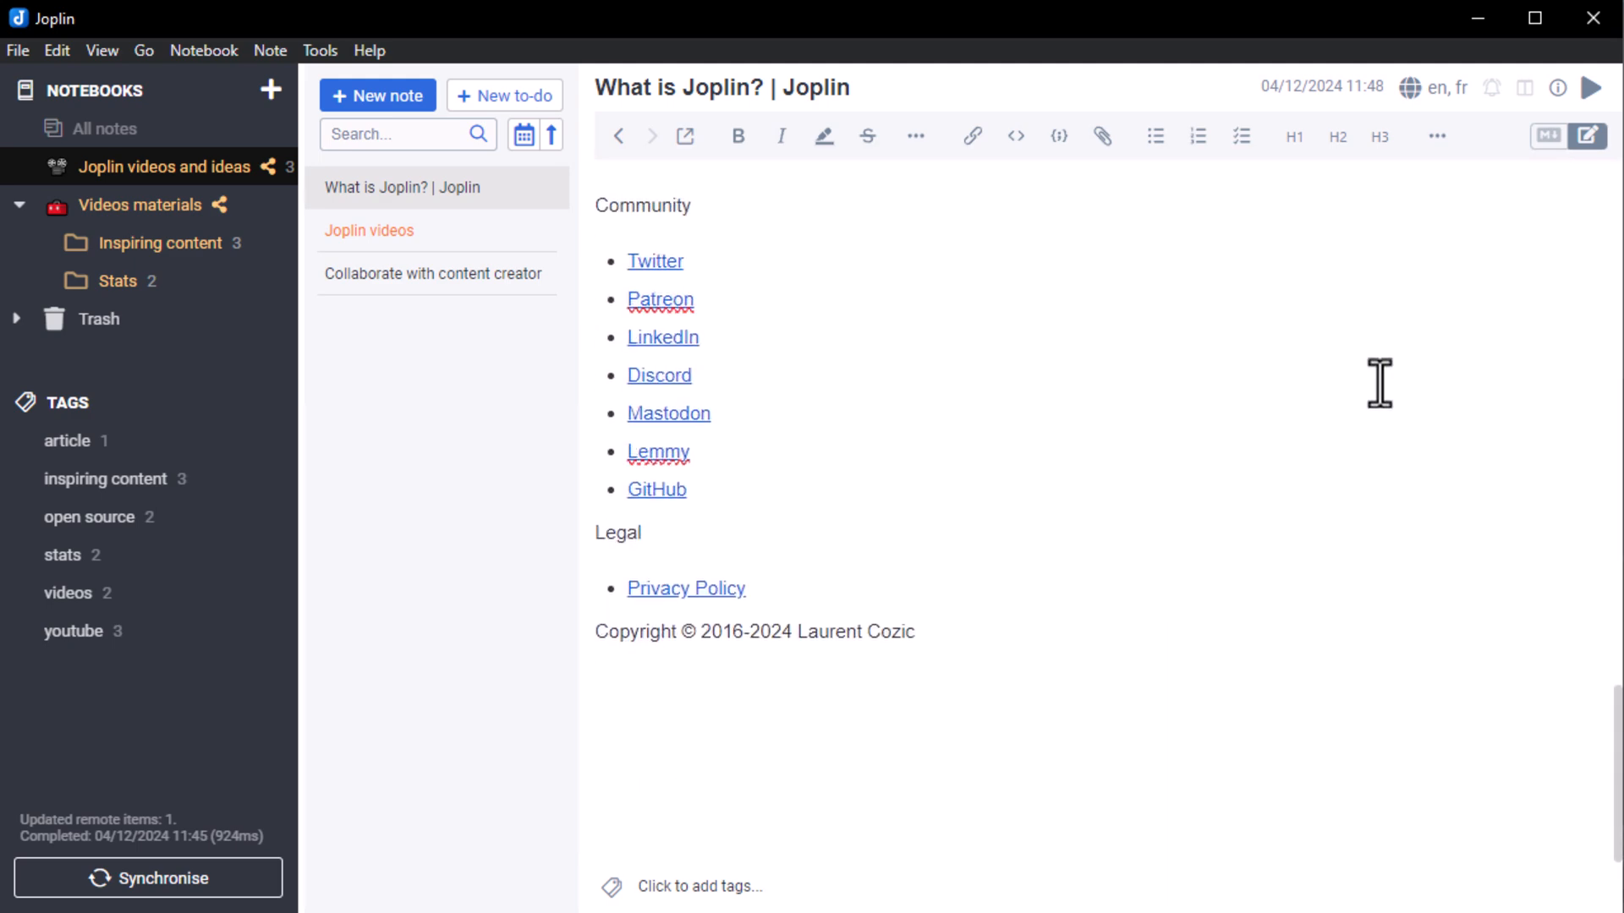